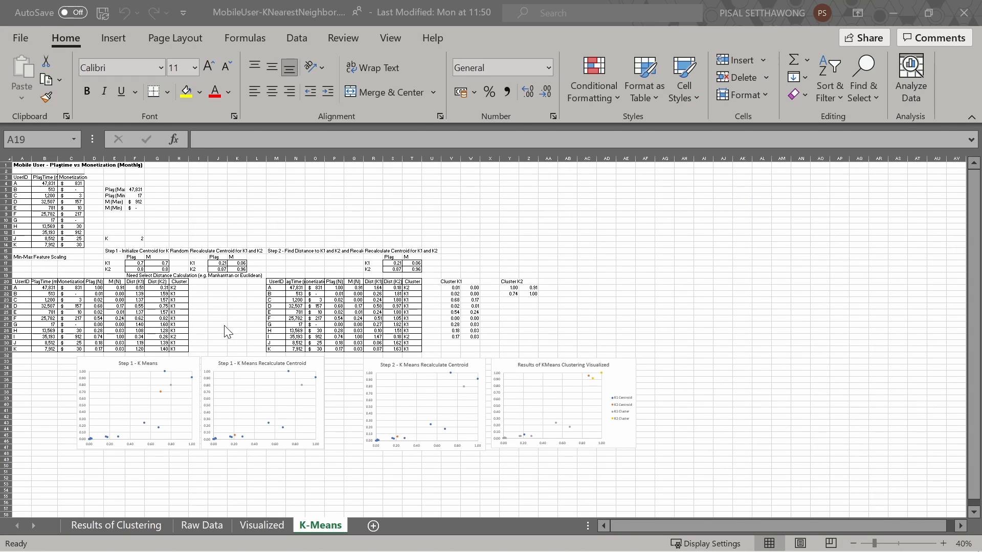
{"action": "mouse_move", "coordinate": [244, 437]}
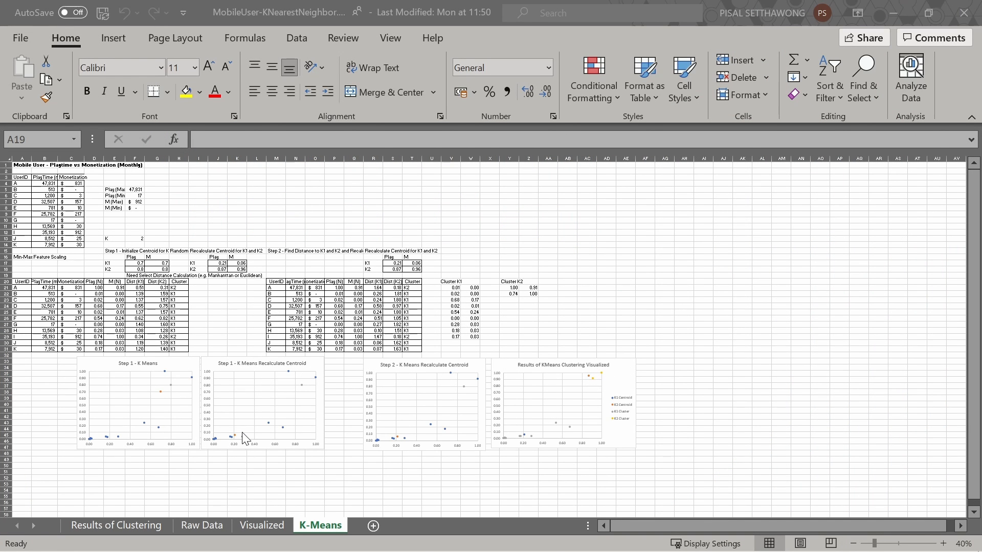
{"action": "mouse_move", "coordinate": [229, 435]}
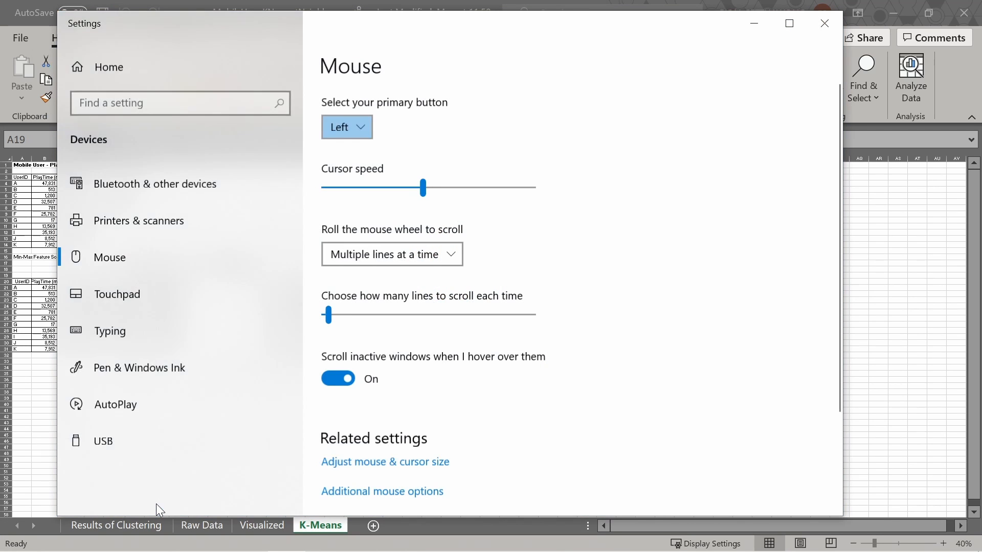
{"action": "mouse_move", "coordinate": [400, 149]}
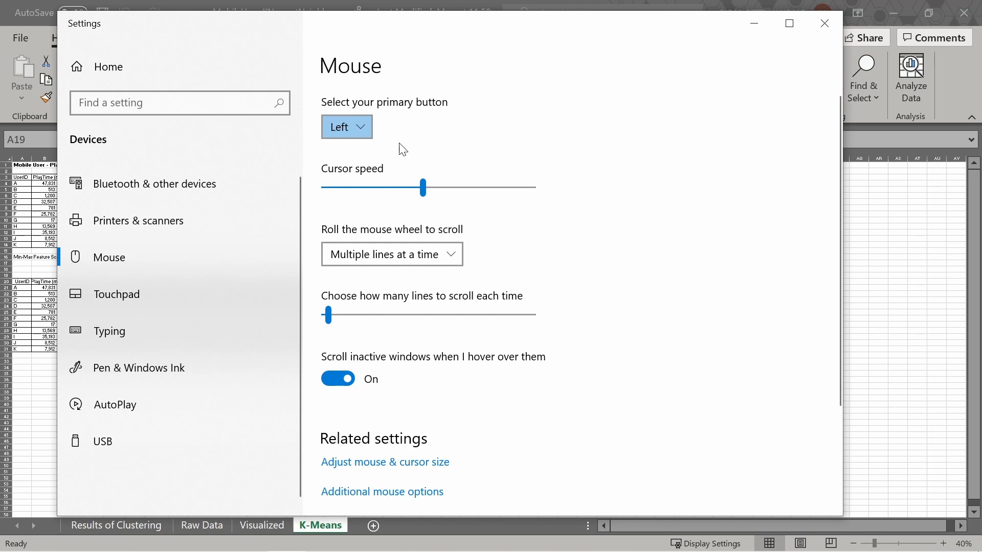
- Enlarge the mouse pointer by dragging the Change pointer size slider to a much larger setting
{"action": "scroll", "scroll_direction": "down", "scroll_amount": 3}
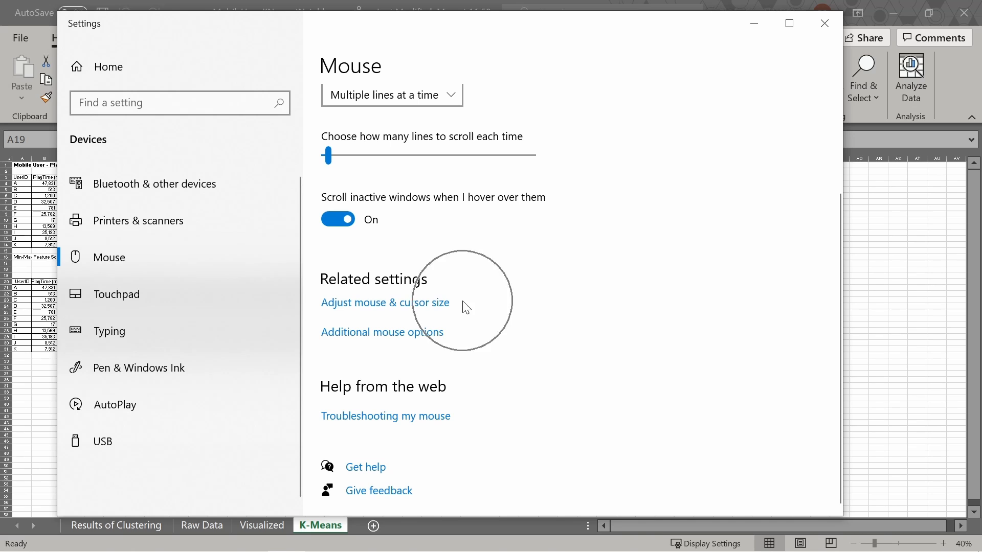
{"action": "left_click", "coordinate": [384, 303]}
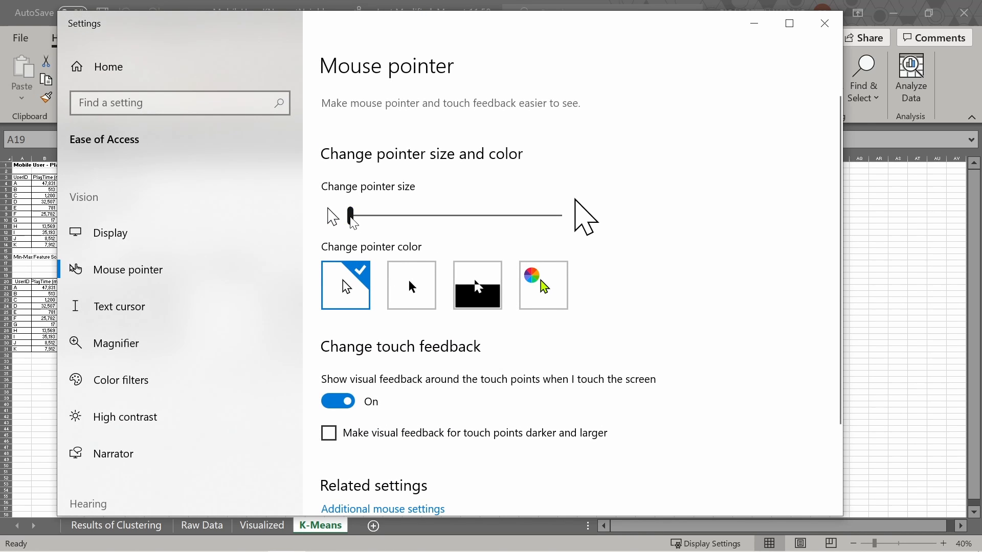
{"action": "left_click_drag", "start_coordinate": [351, 216], "coordinate": [425, 216]}
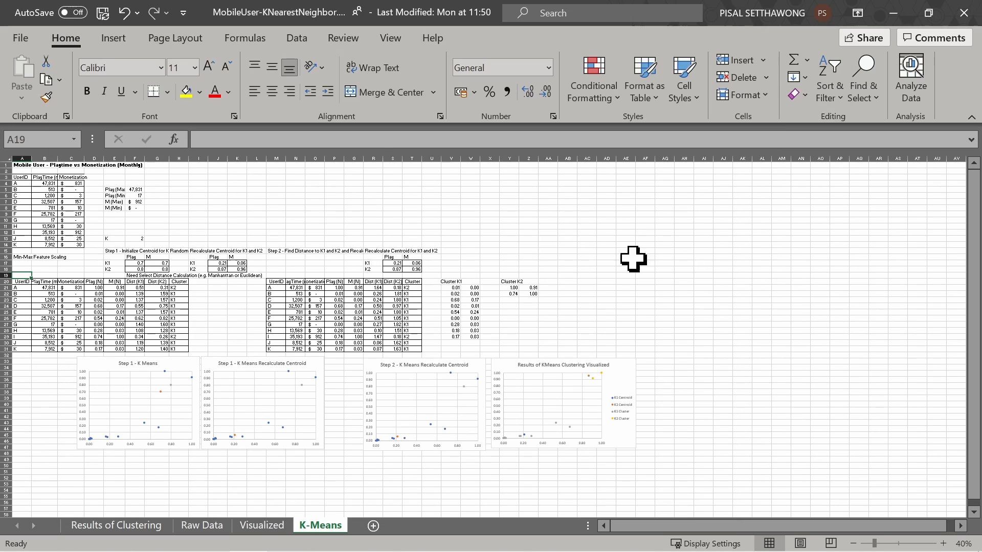
{"action": "mouse_move", "coordinate": [333, 483]}
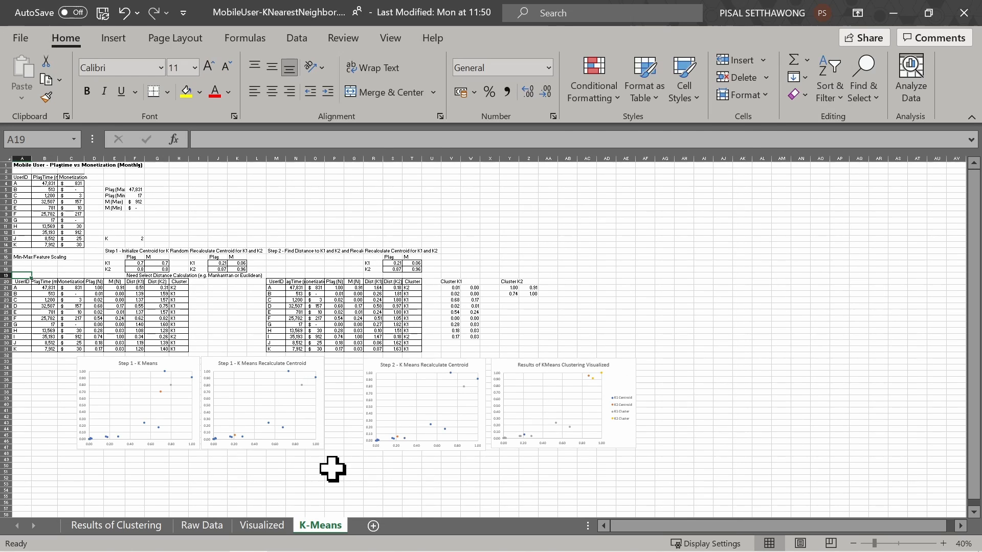